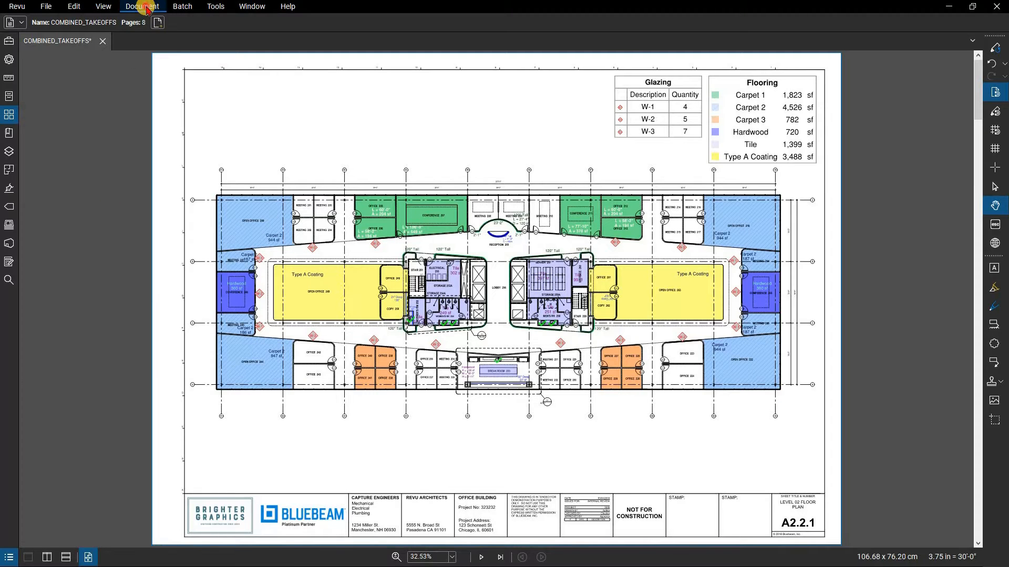
Try Extract Pages from the Document menu, then dismiss the dialog without extracting.
{"action": "left_click", "coordinate": [142, 7]}
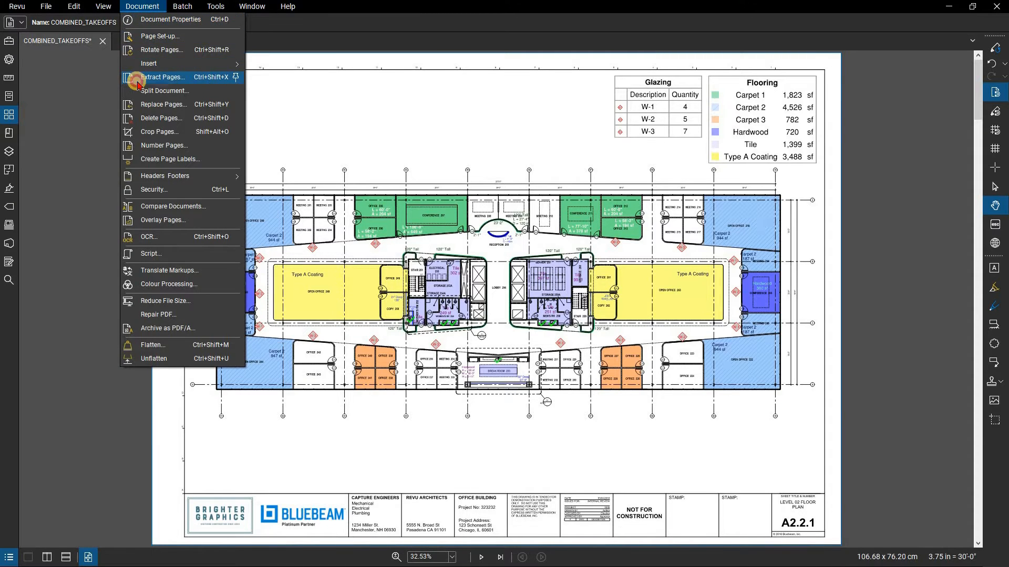
{"action": "left_click", "coordinate": [164, 77]}
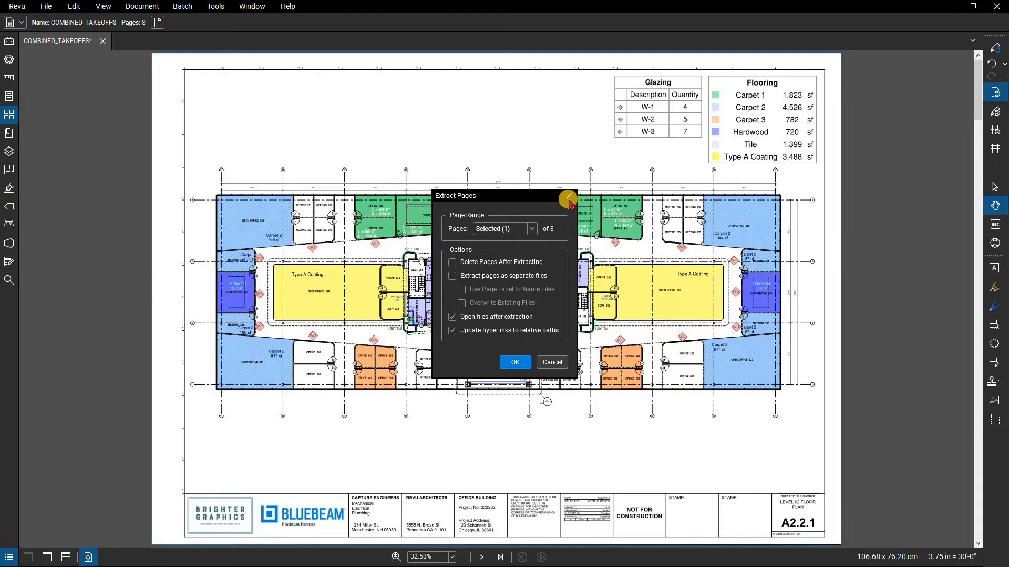
{"action": "left_click", "coordinate": [566, 197]}
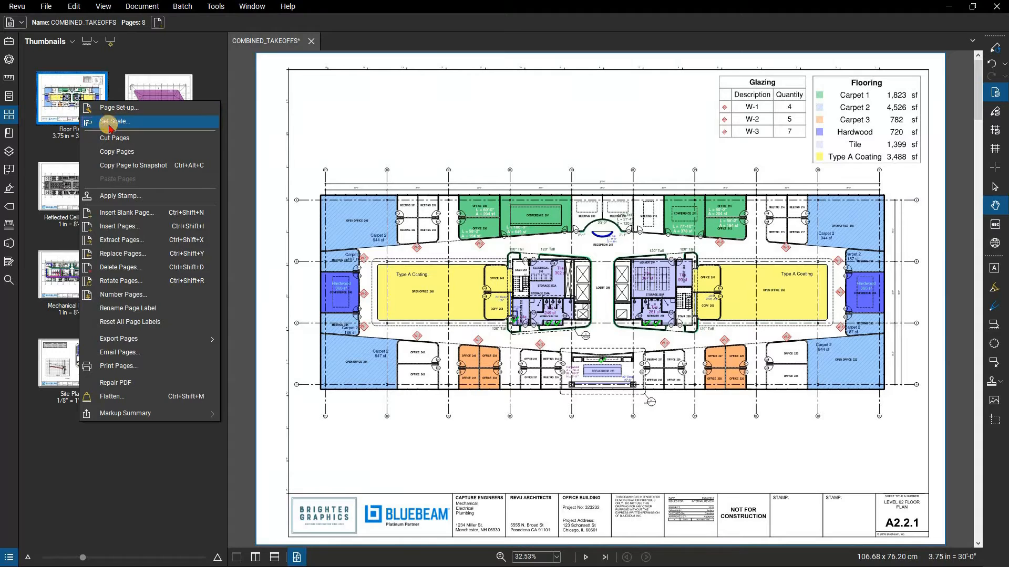
Start Extract Pages for the Floor Plan page from its thumbnail context menu.
{"action": "left_click", "coordinate": [122, 239]}
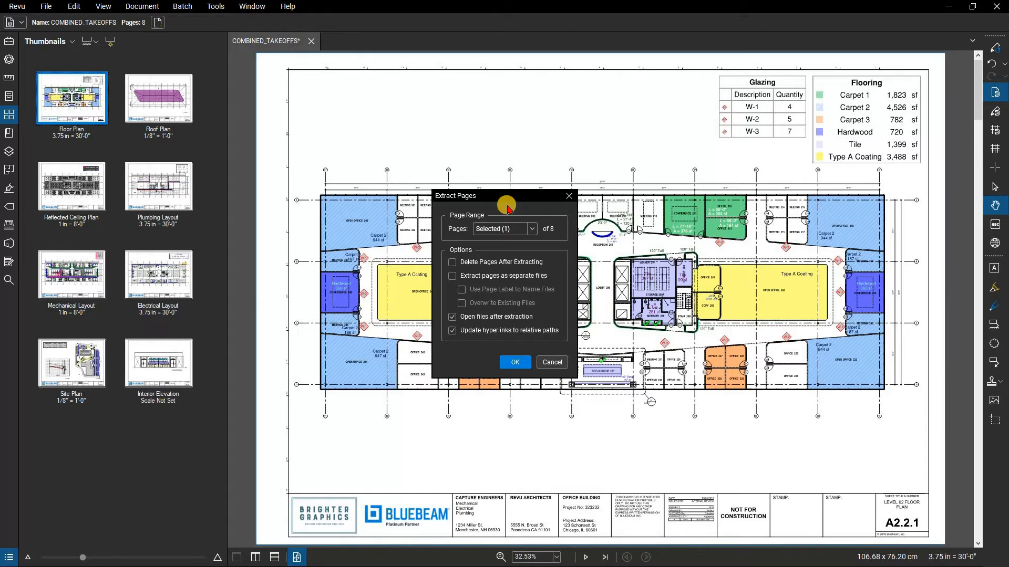
{"action": "mouse_move", "coordinate": [533, 229]}
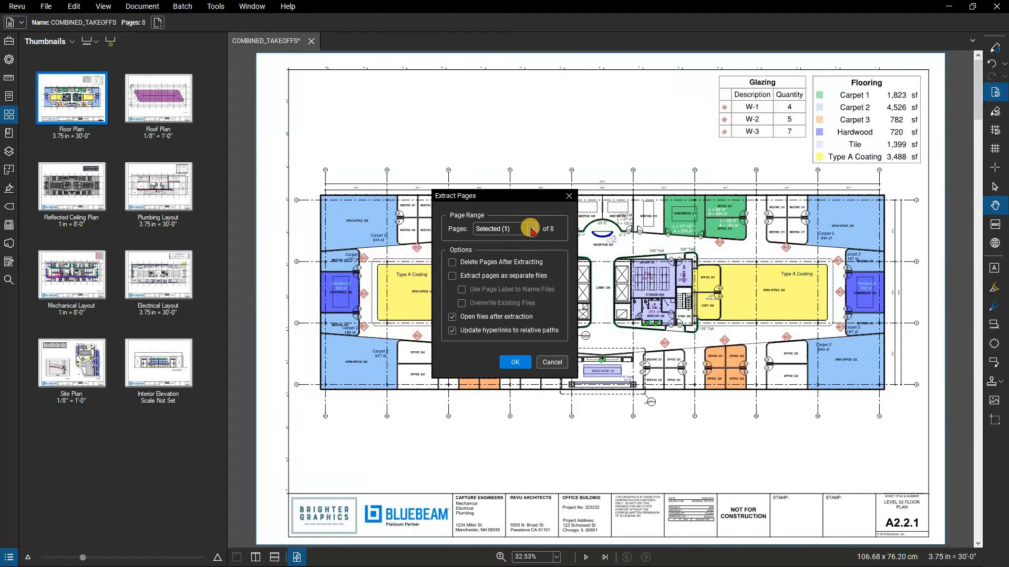
Set the Extract Pages range to Current (1) after briefly trying Custom Range.
{"action": "left_click", "coordinate": [530, 228]}
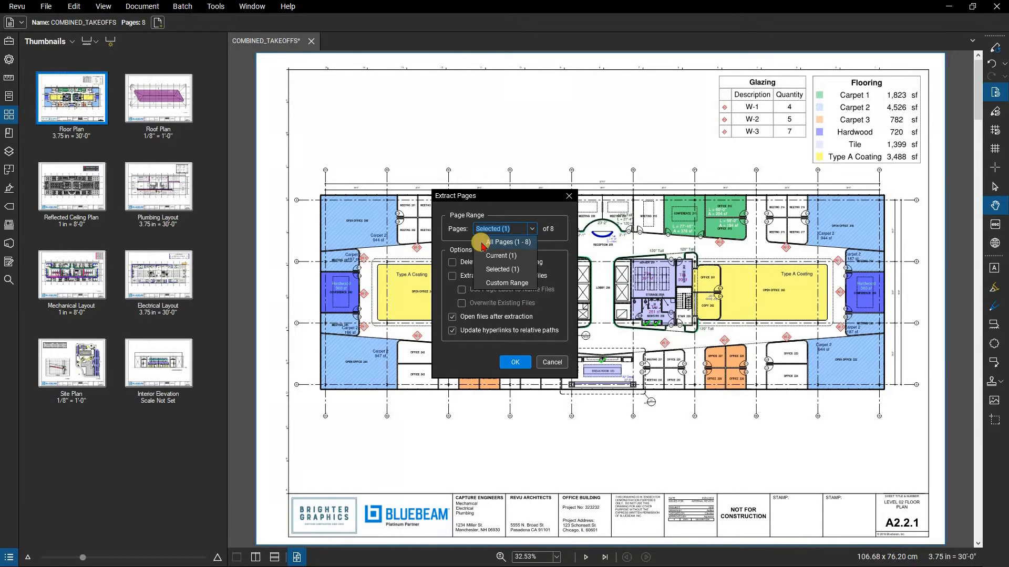
{"action": "mouse_move", "coordinate": [506, 255]}
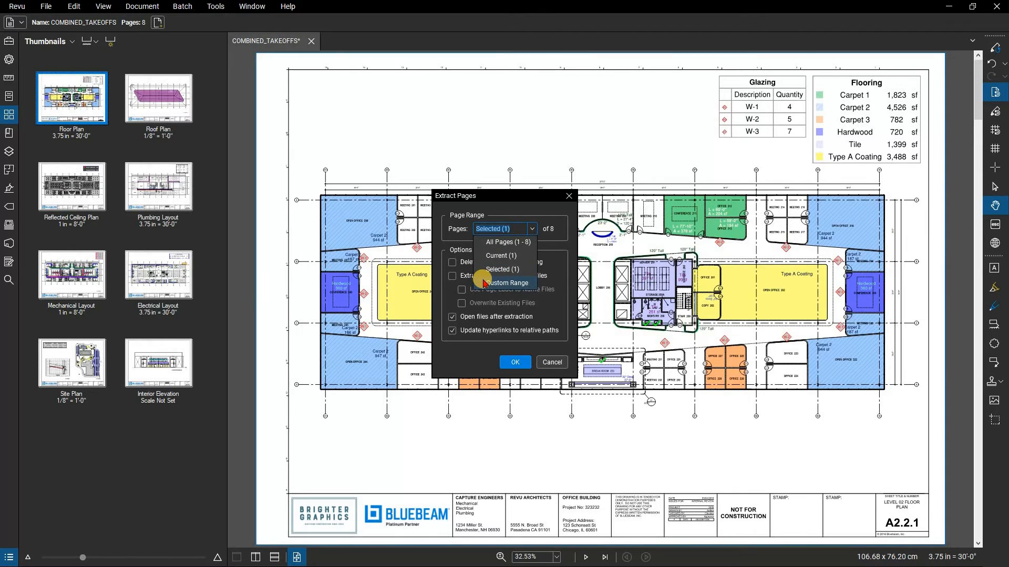
{"action": "left_click", "coordinate": [506, 283]}
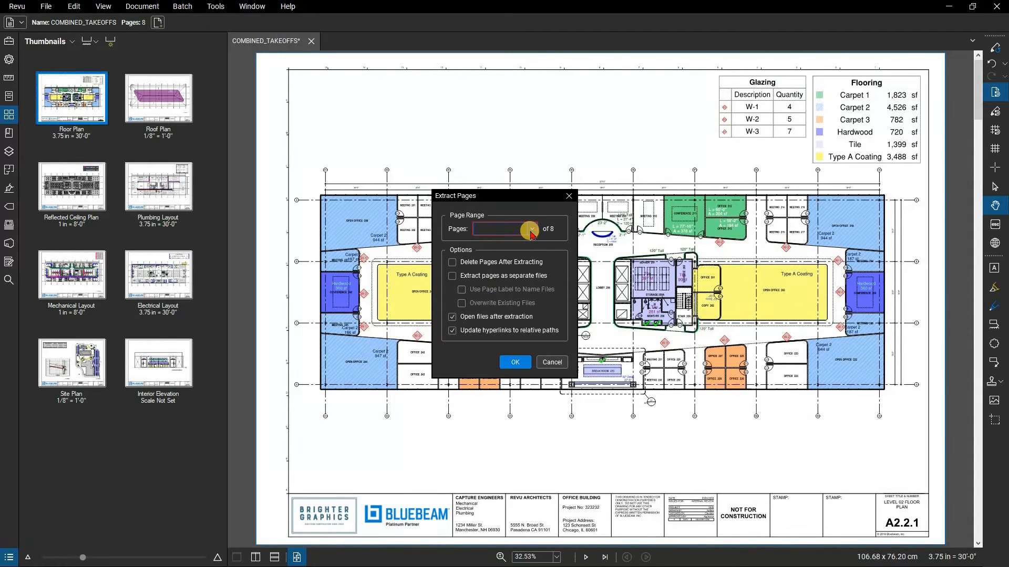
{"action": "left_click", "coordinate": [529, 228]}
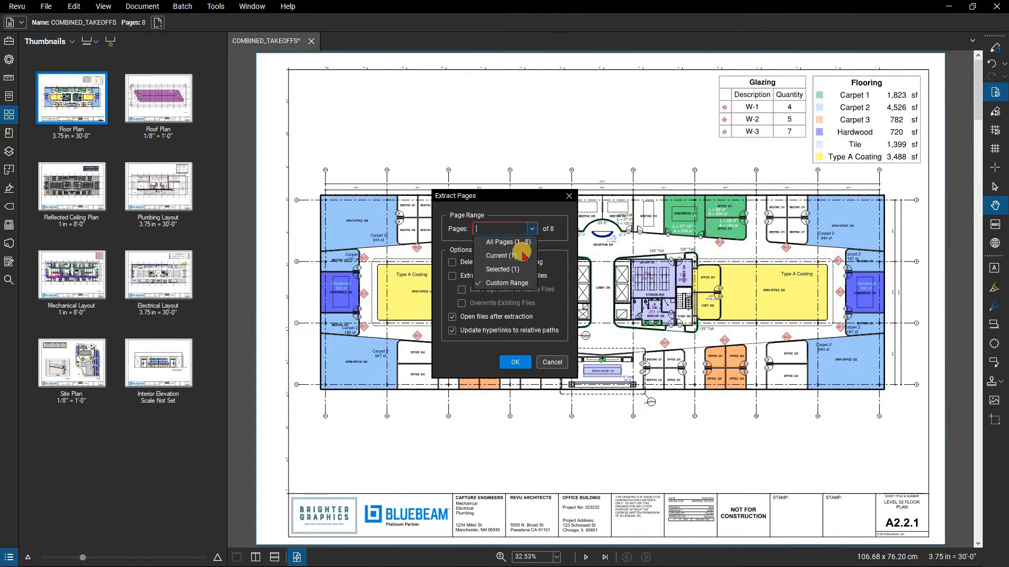
{"action": "left_click", "coordinate": [501, 255]}
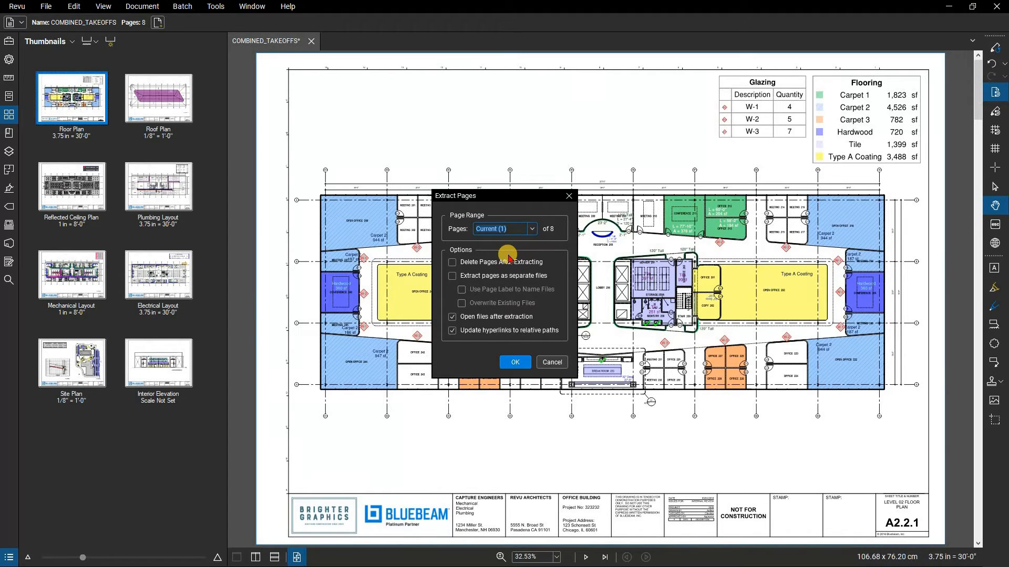
{"action": "mouse_move", "coordinate": [443, 266]}
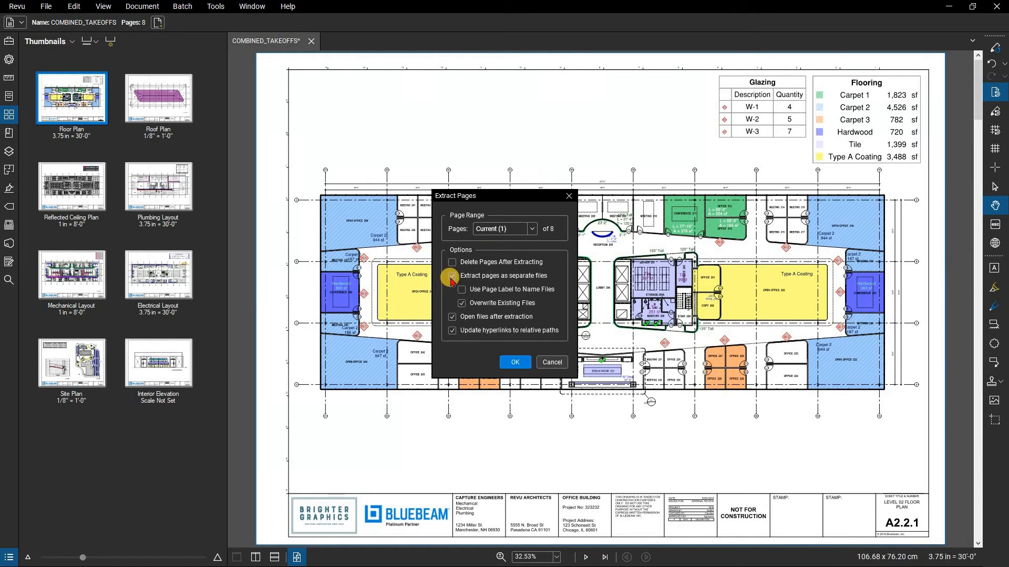
{"action": "left_click", "coordinate": [452, 275]}
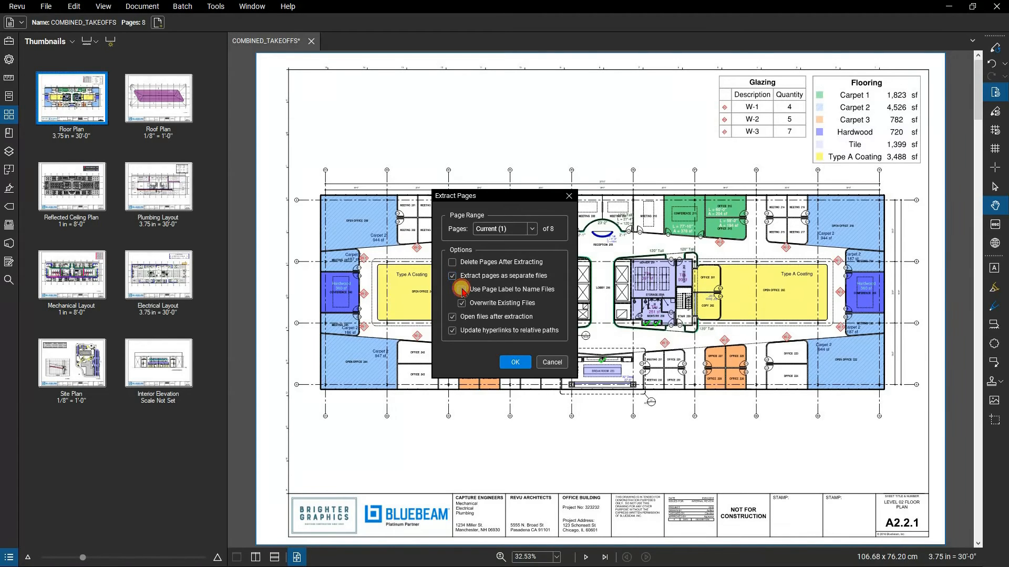
{"action": "left_click", "coordinate": [452, 289]}
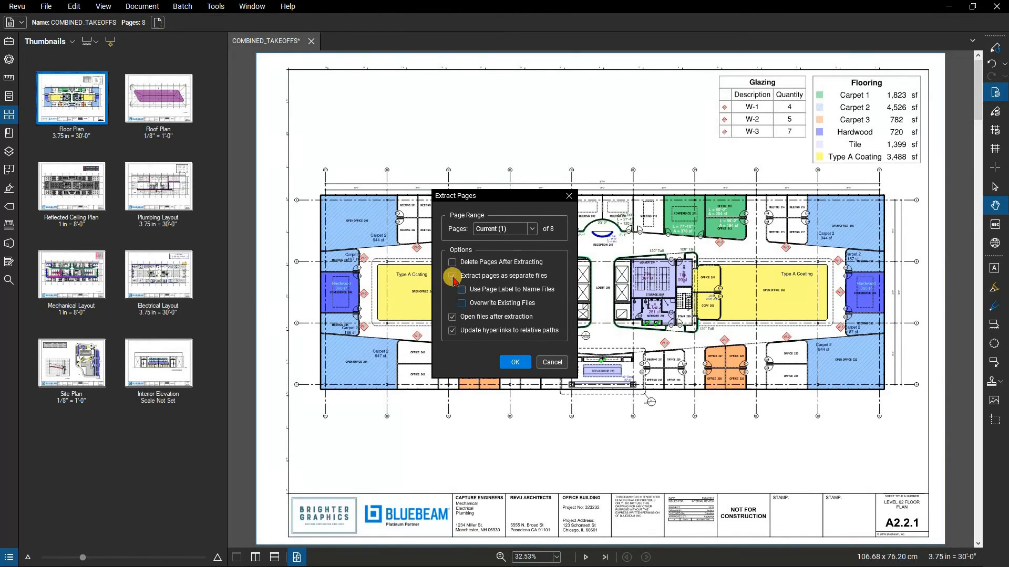
{"action": "left_click", "coordinate": [452, 277]}
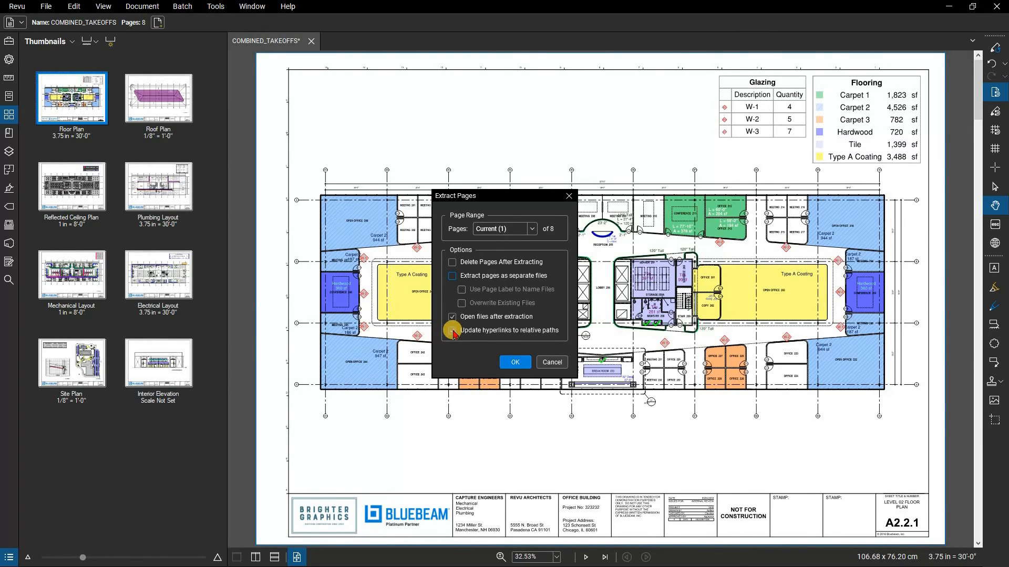
Confirm the extraction and save the Floor Plan page as a new one-page PDF.
{"action": "left_click", "coordinate": [451, 330]}
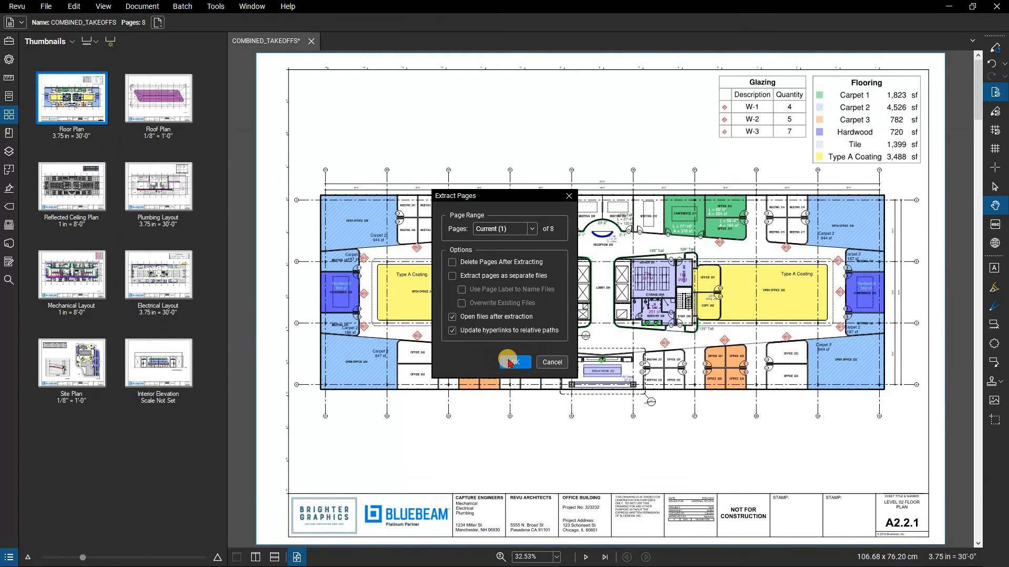
{"action": "left_click", "coordinate": [513, 363]}
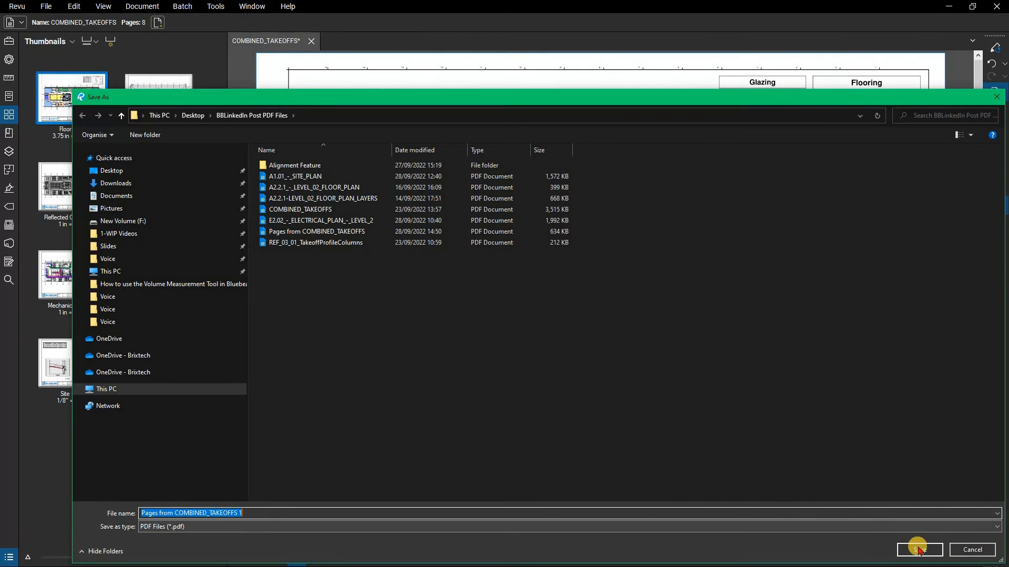
{"action": "left_click", "coordinate": [918, 549]}
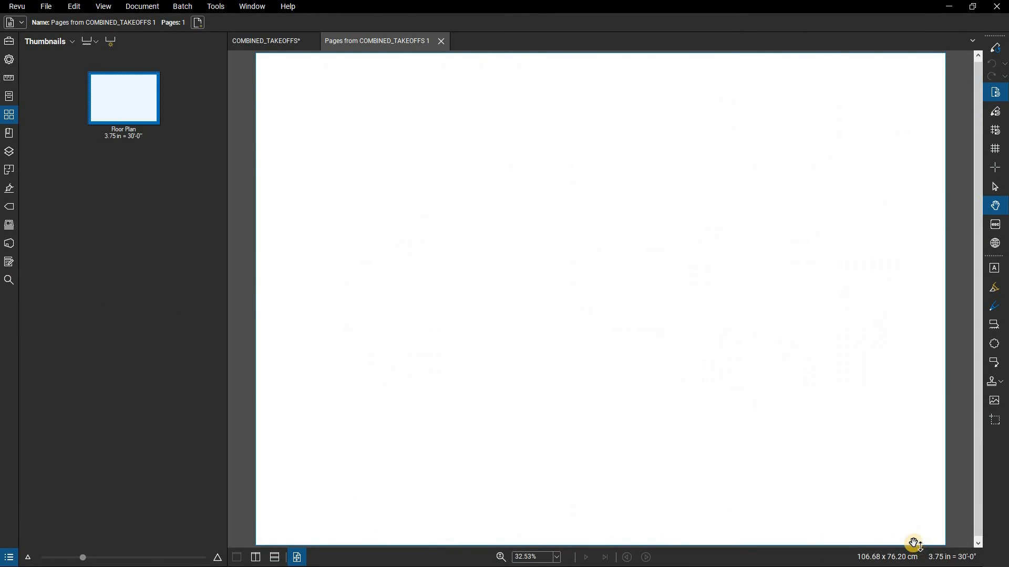